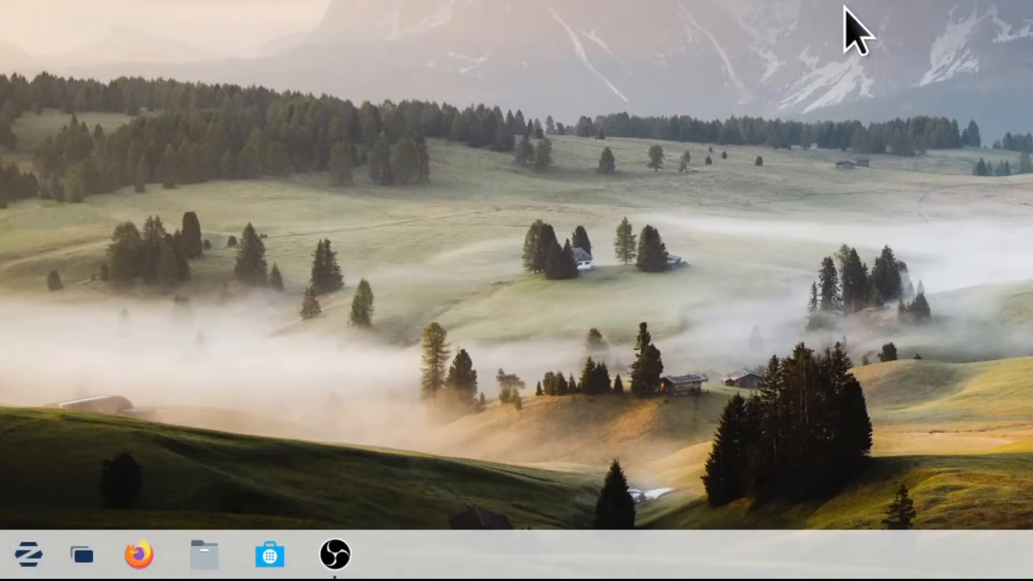
Step: Search Activities for 'file' to bring up the Files application
{"action": "left_click", "coordinate": [27, 554]}
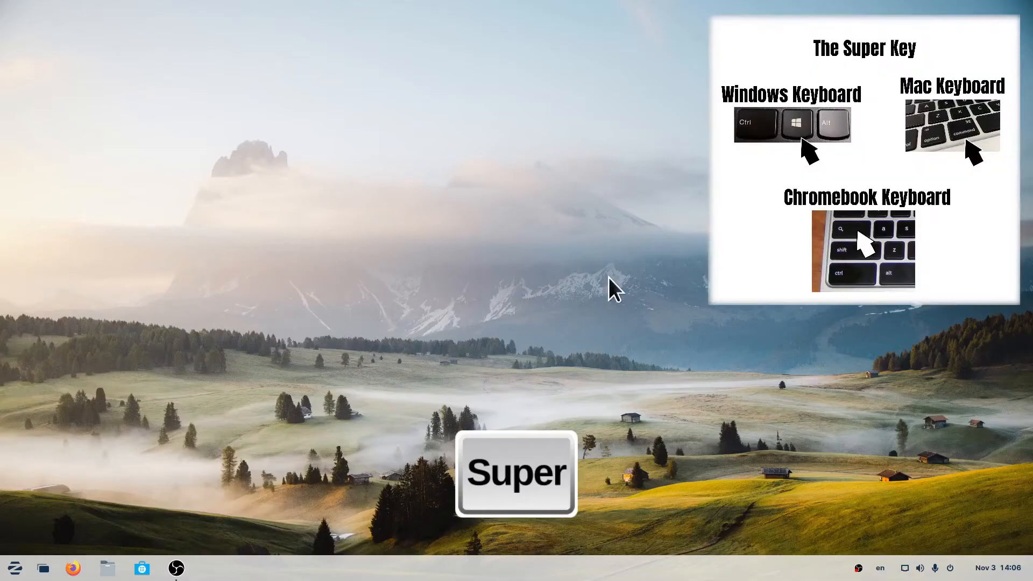
{"action": "mouse_move", "coordinate": [537, 277]}
{"action": "type", "text": "file"}
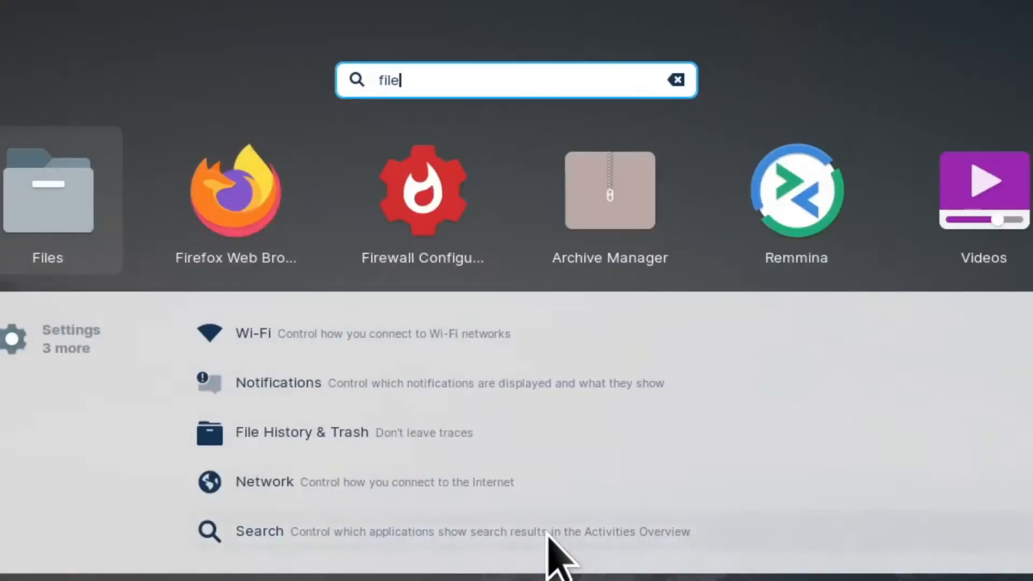
{"action": "type", "text": "s"}
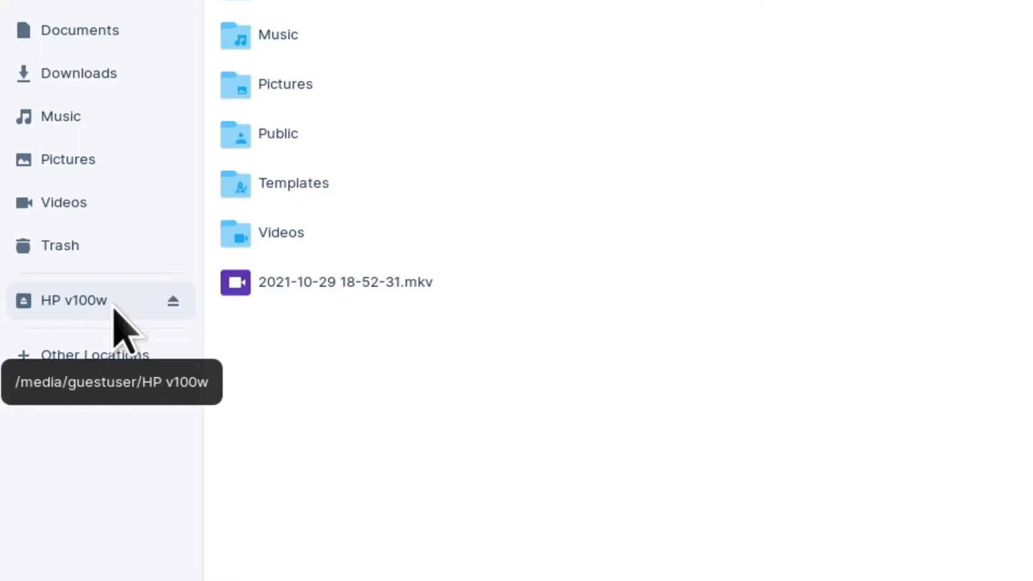
{"action": "mouse_move", "coordinate": [173, 301]}
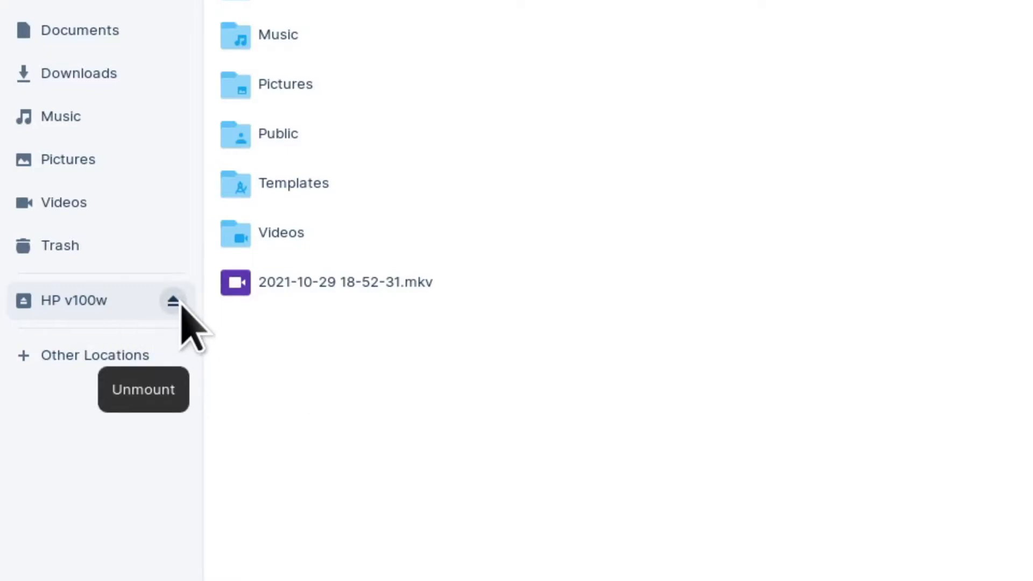
Step: Unmount the HP v100w drive using its sidebar eject icon
{"action": "left_click", "coordinate": [173, 300]}
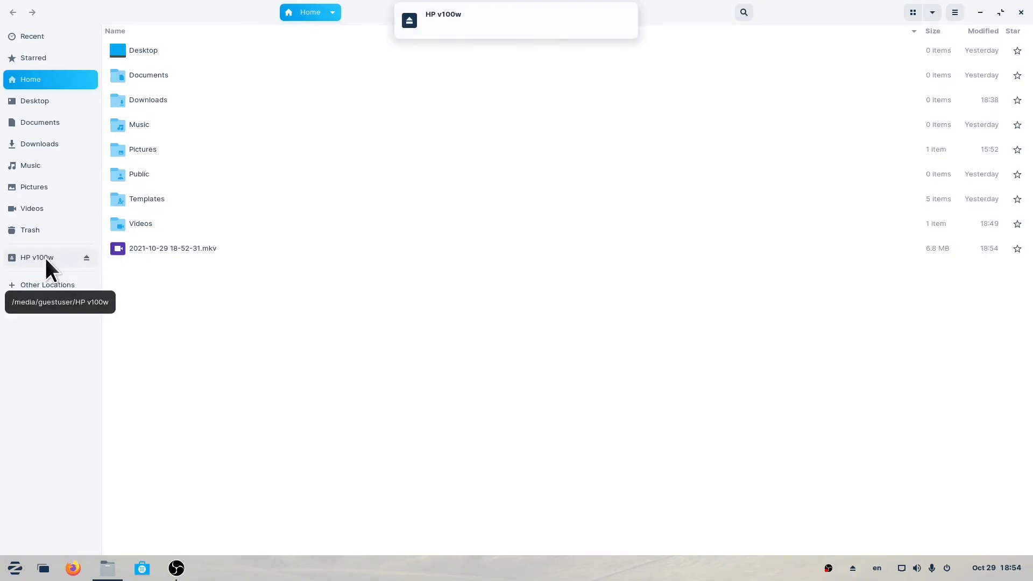
Step: Eject HP v100w from its sidebar context menu so it can be safely unplugged
{"action": "right_click", "coordinate": [38, 257]}
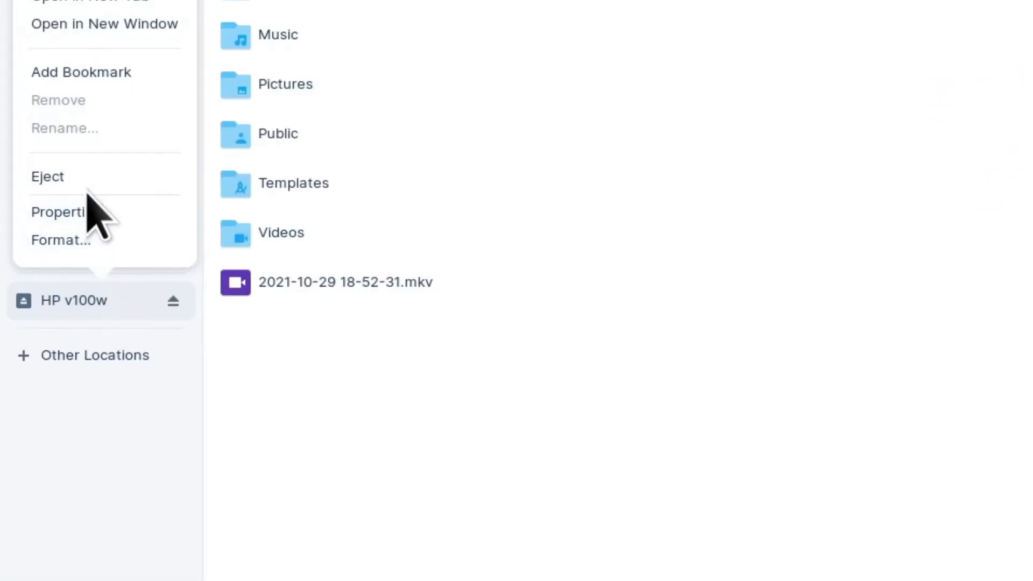
{"action": "left_click", "coordinate": [47, 176]}
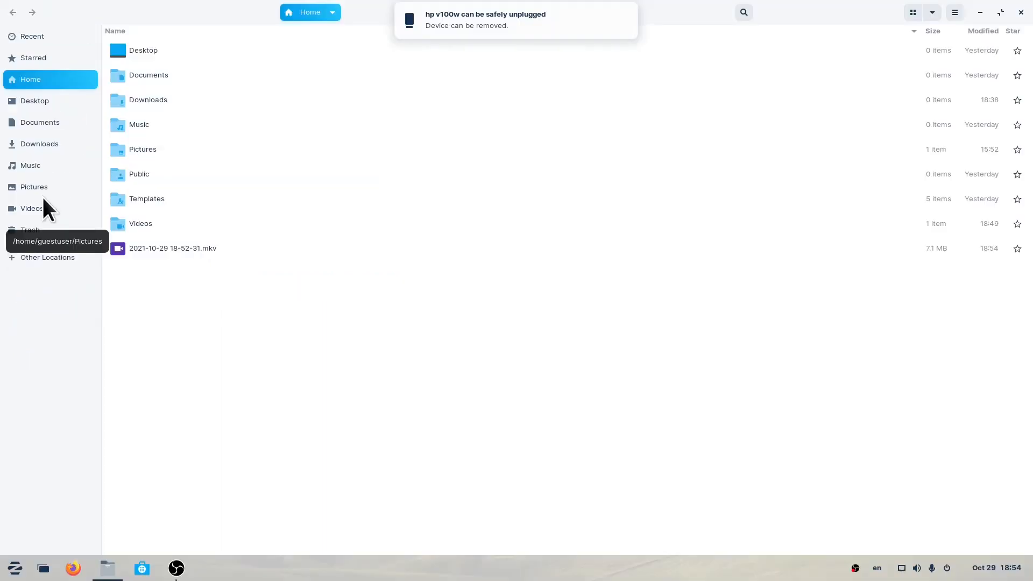